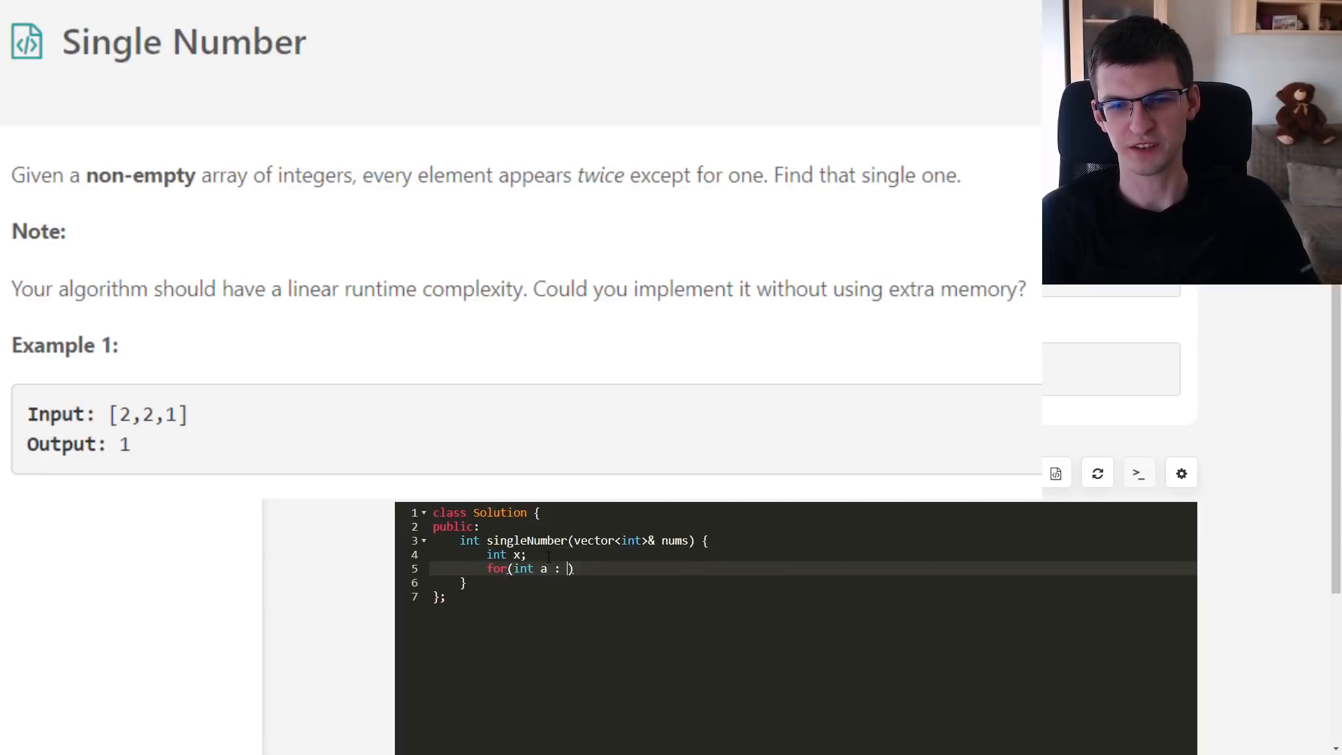
# Finish the loop over nums with x ^= a; and add return x; after it
pyautogui.write('nums) {')
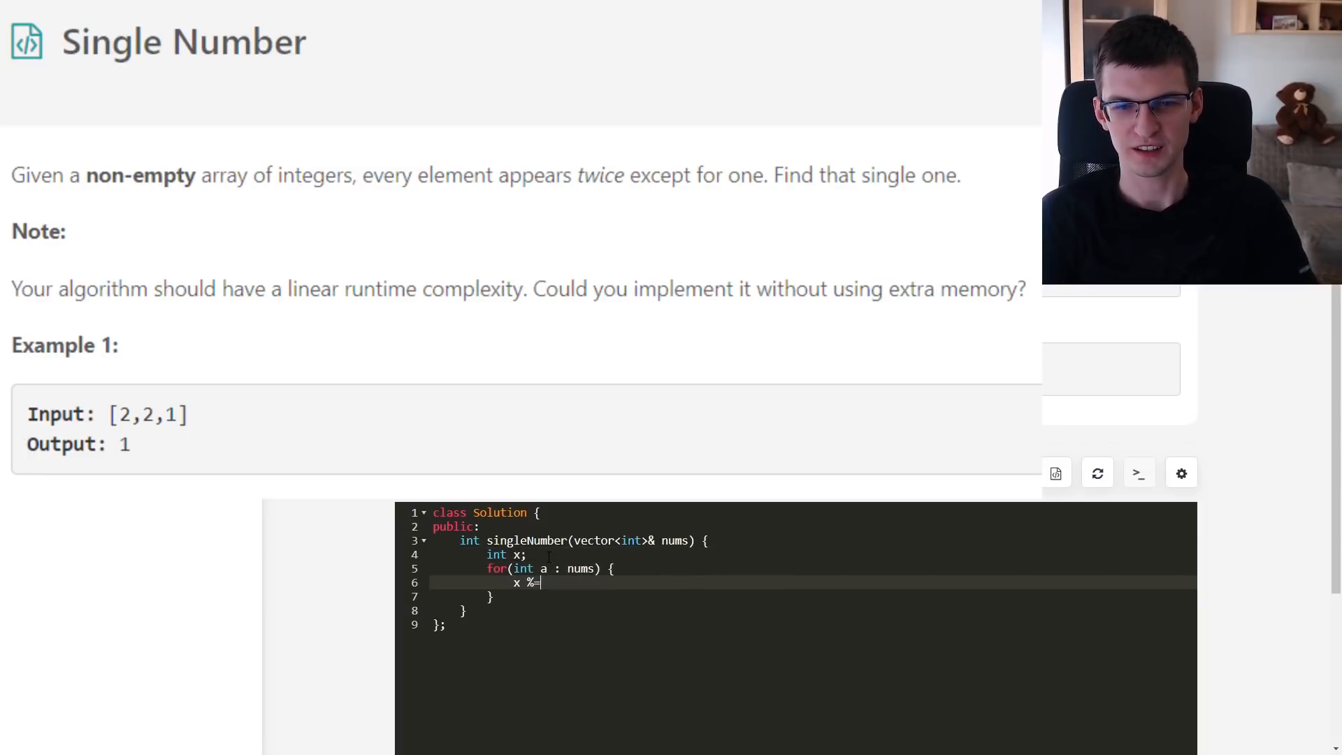
pyautogui.write('^= a;')
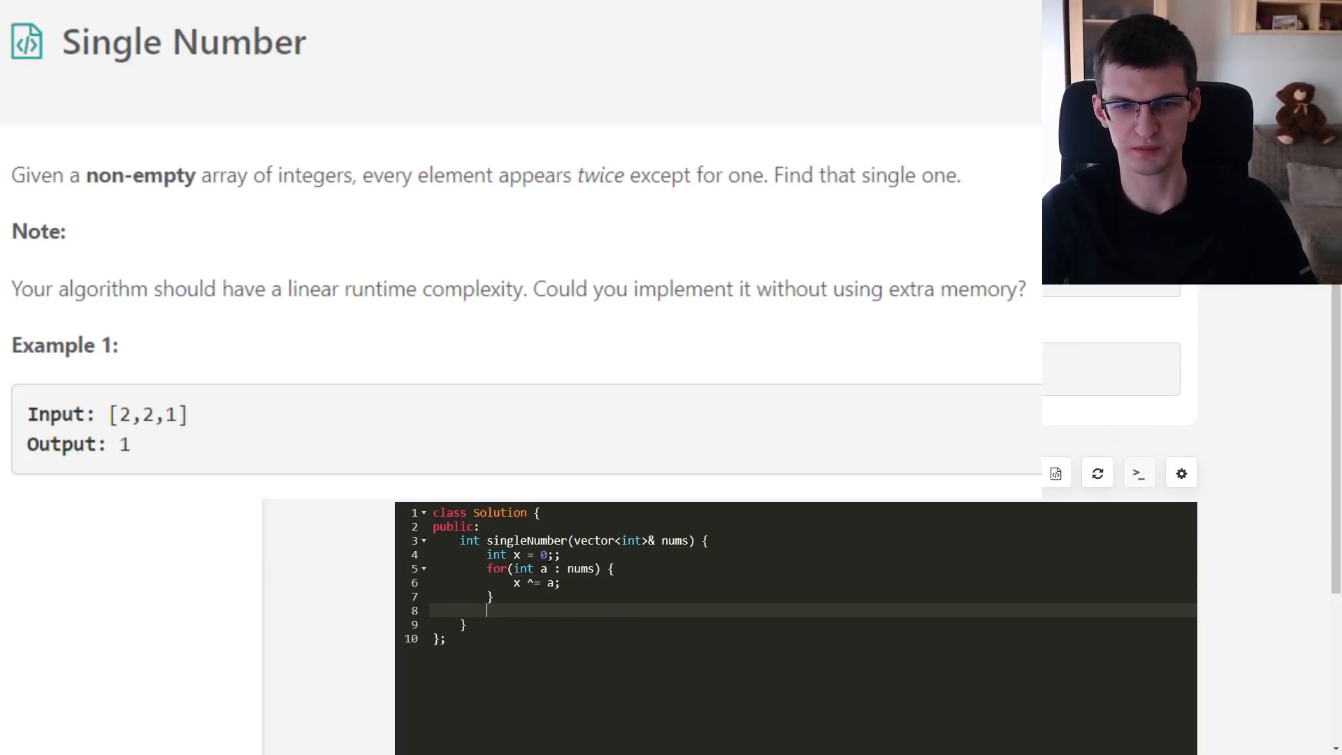
pyautogui.write('return x;')
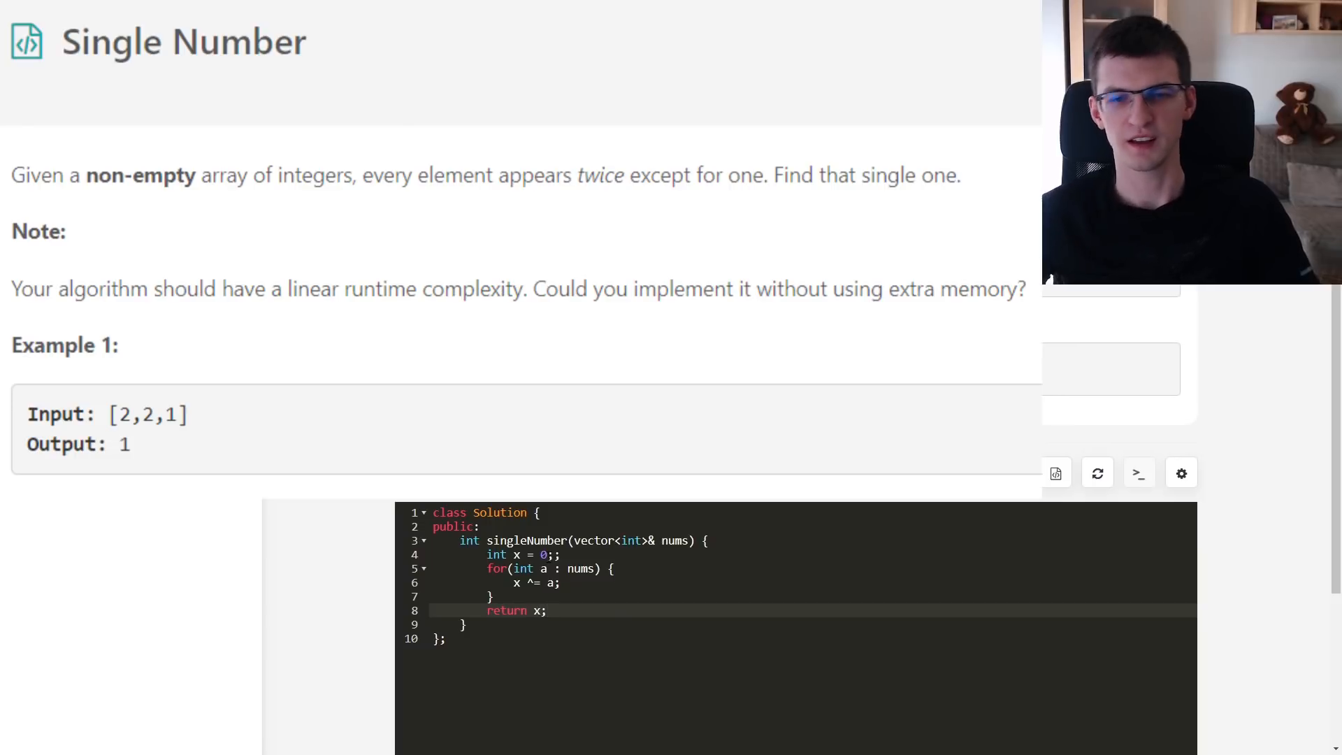
pyautogui.click(1158, 701)
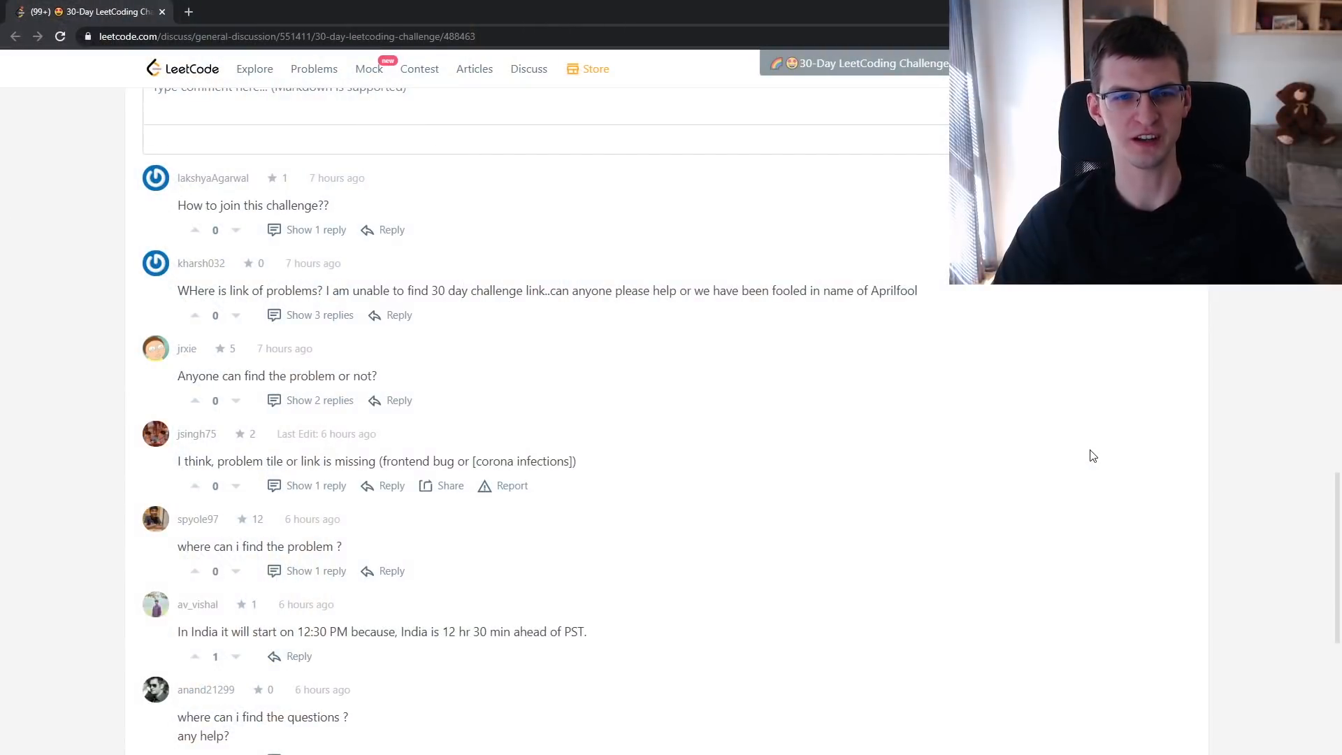
pyautogui.scroll(3)
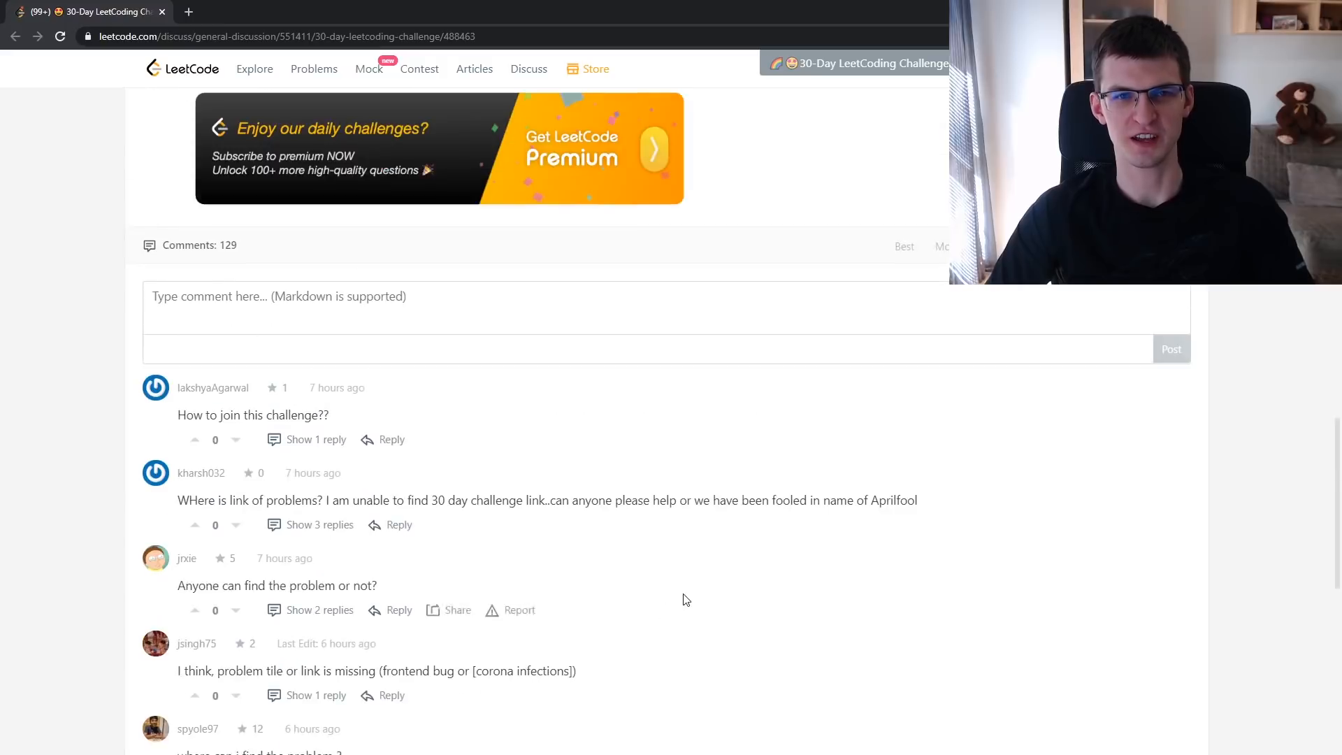
pyautogui.scroll(3)
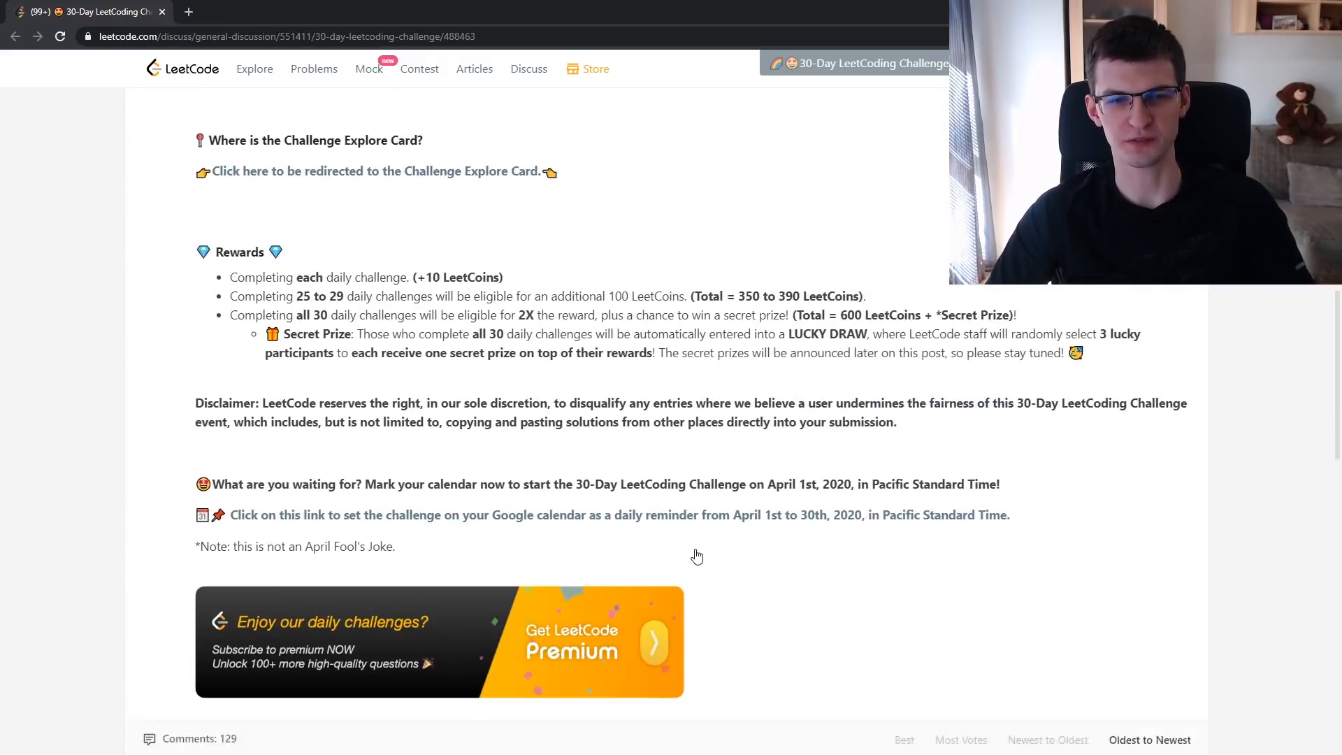
pyautogui.scroll(-3)
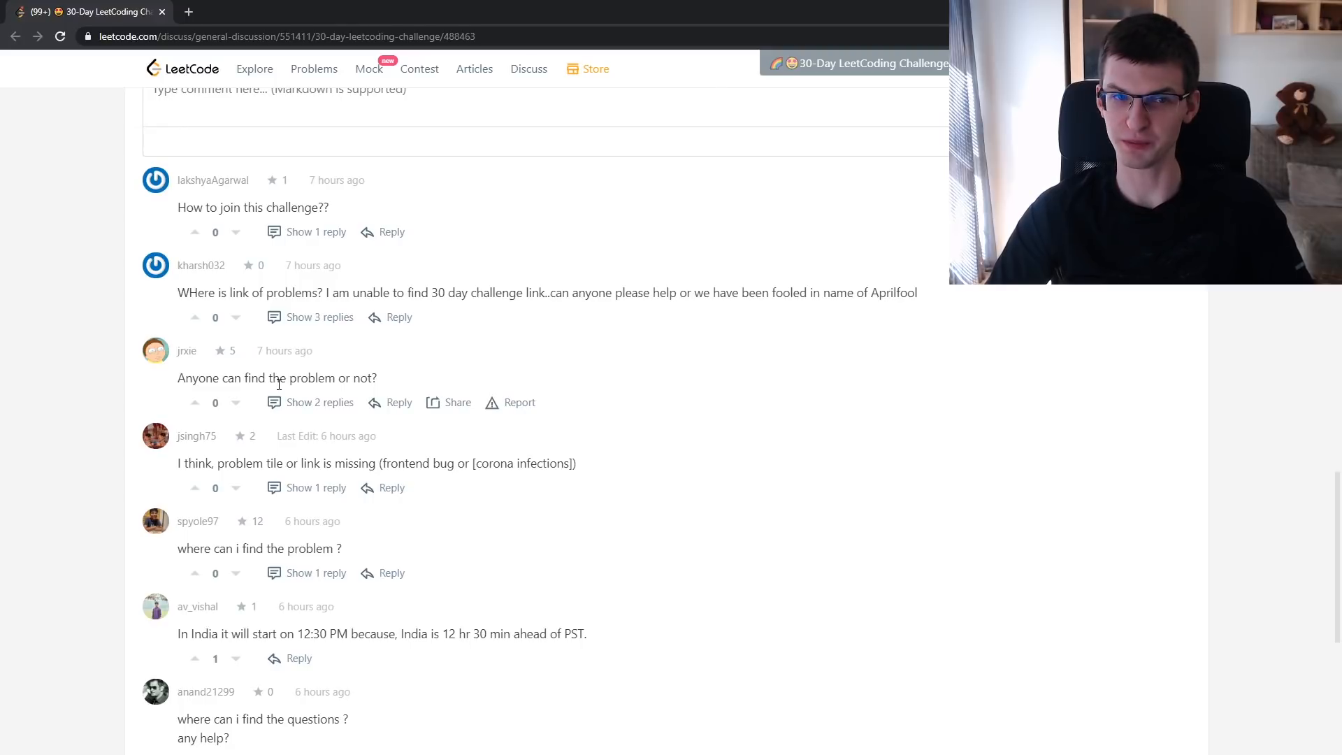
pyautogui.scroll(-3)
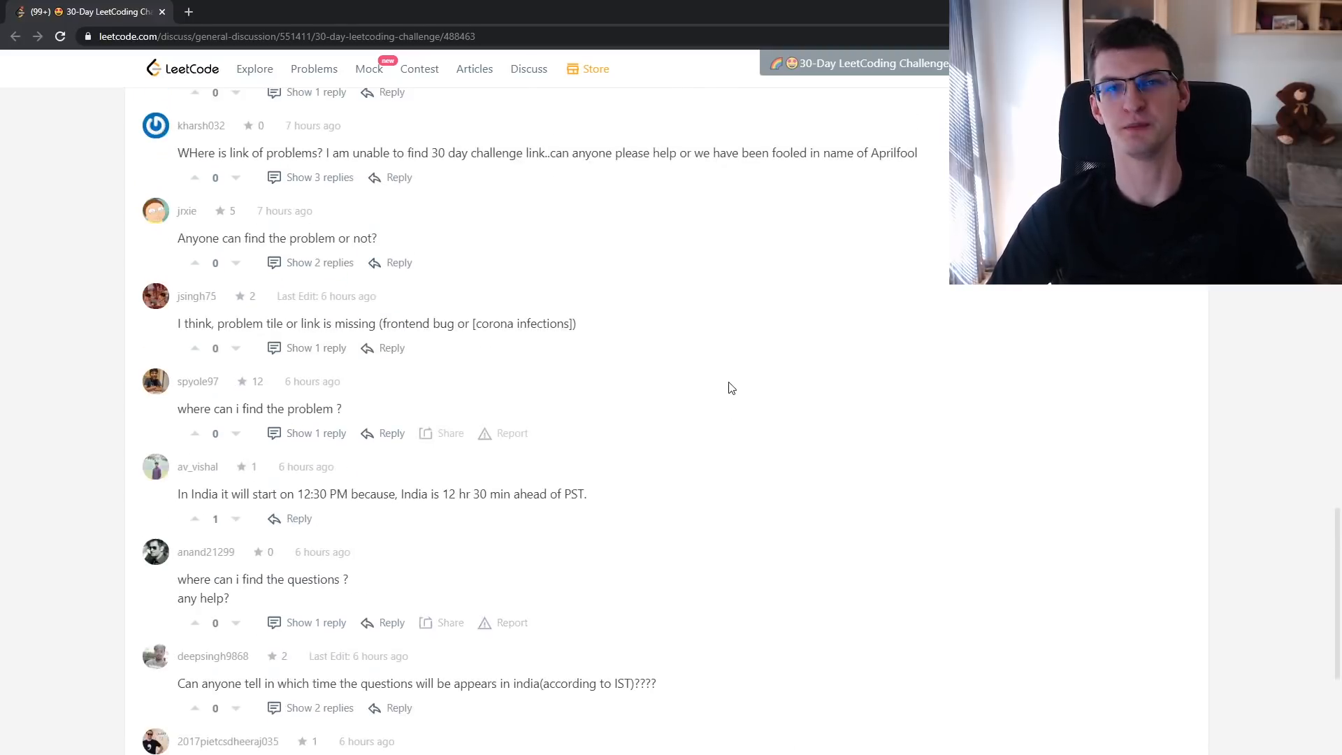
pyautogui.scroll(3)
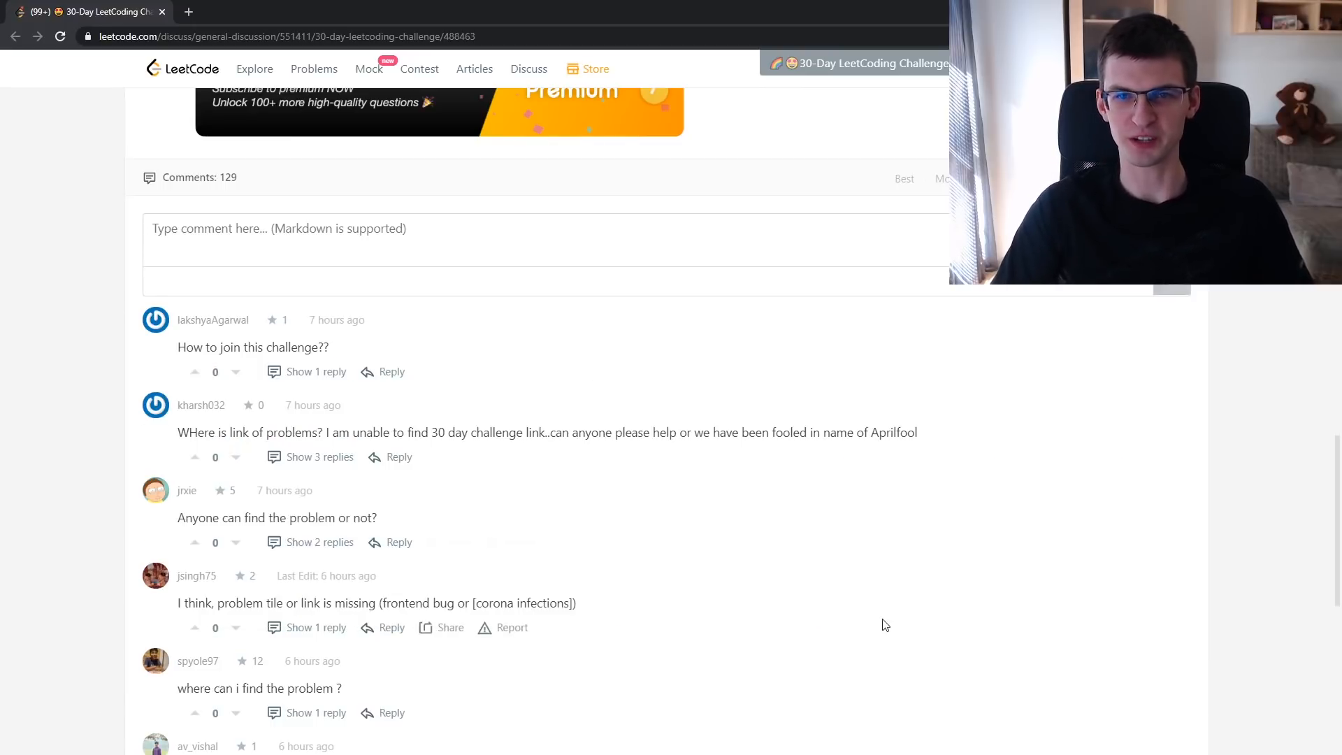
pyautogui.scroll(3)
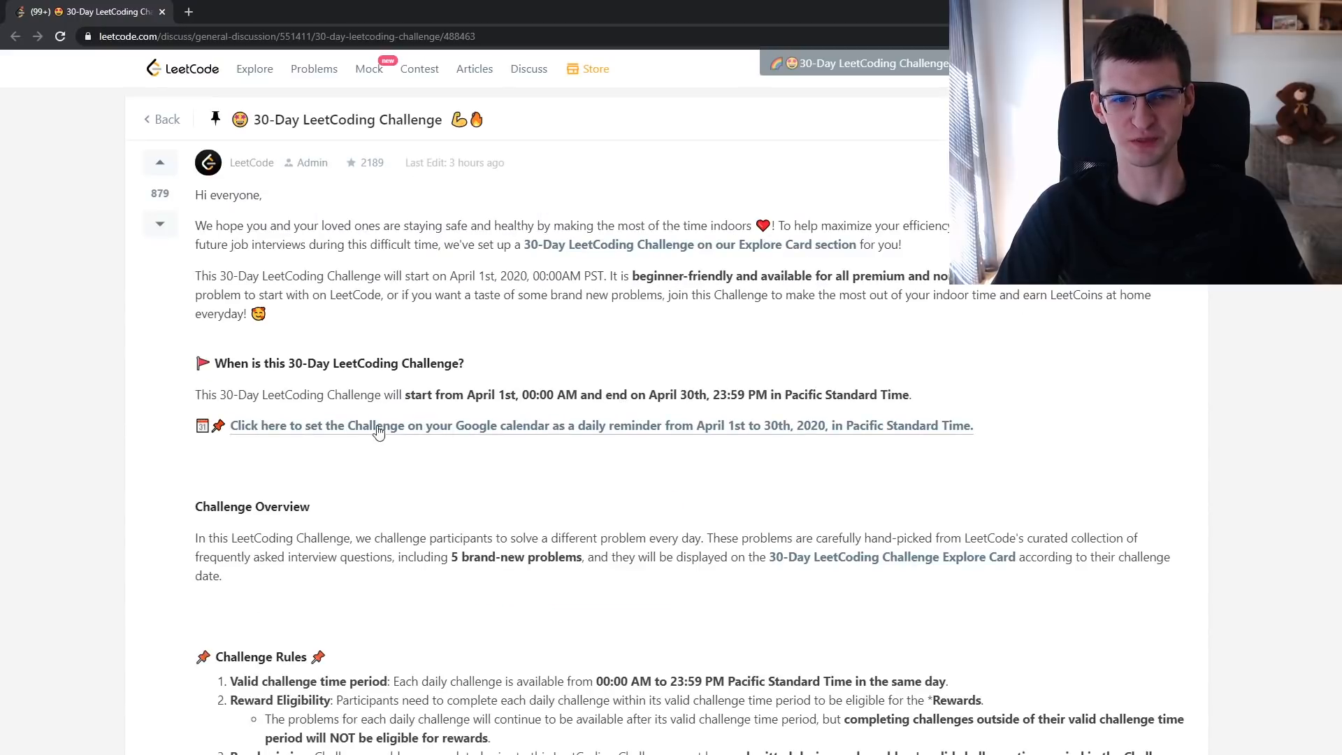
pyautogui.moveTo(518, 395)
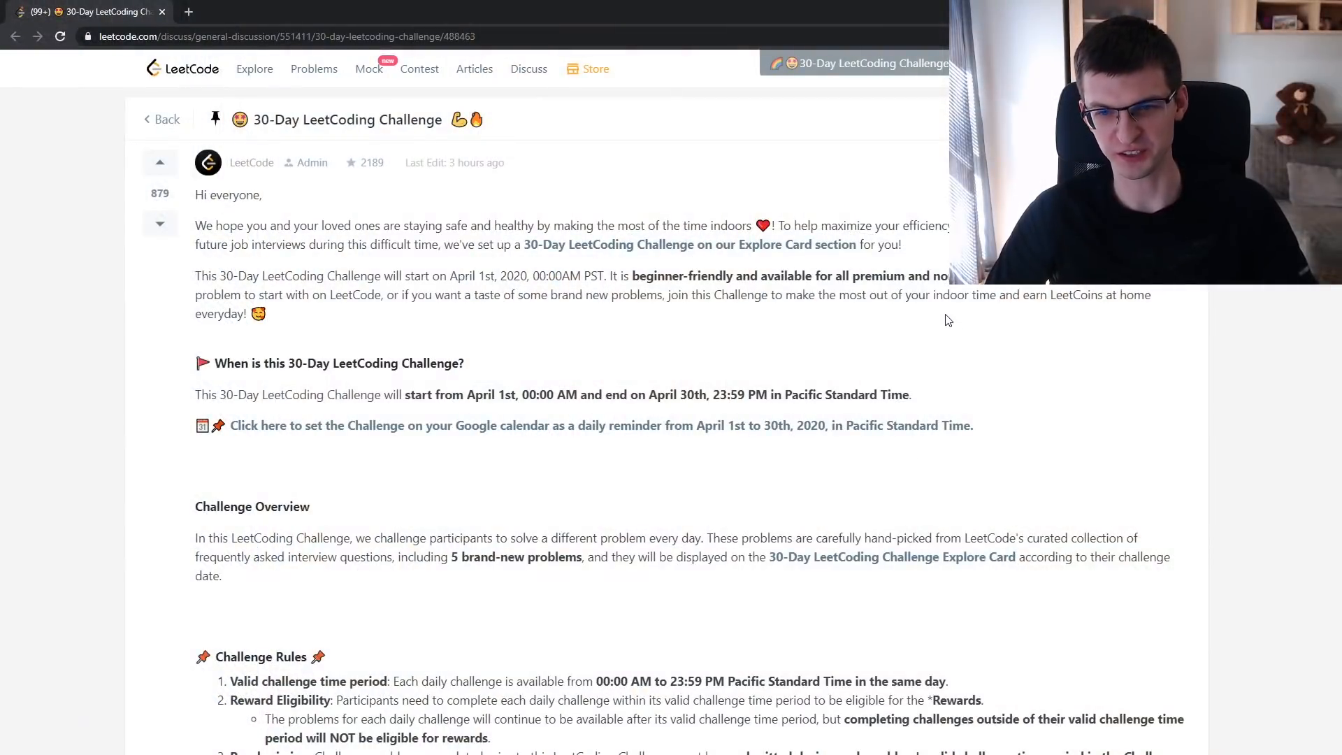
pyautogui.scroll(-3)
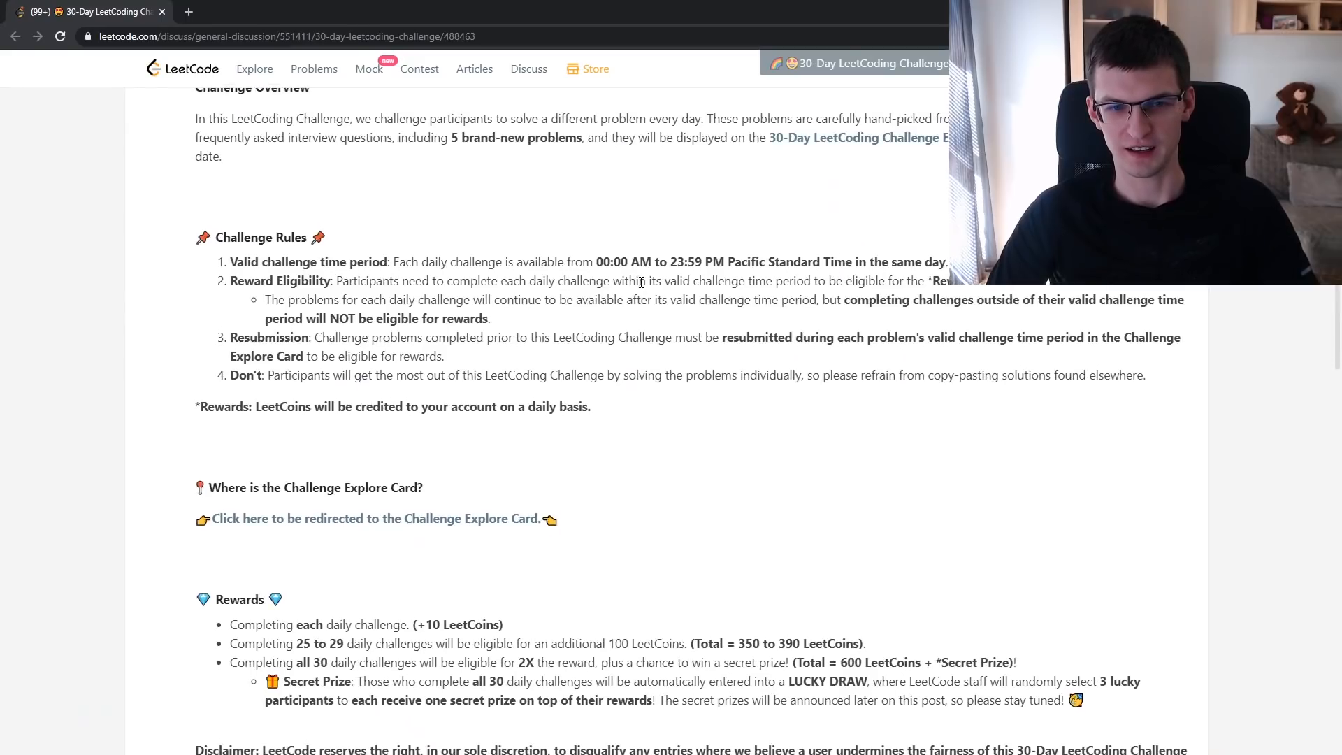
pyautogui.scroll(-3)
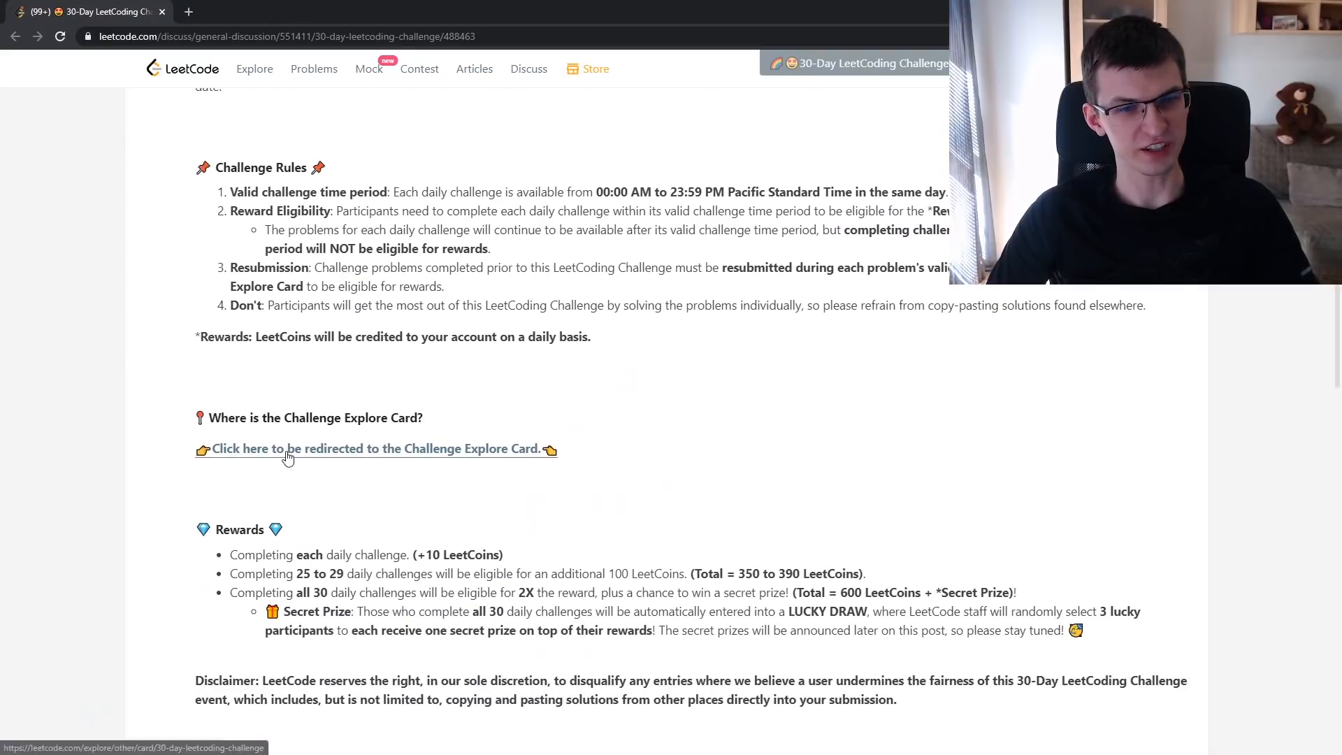
# Open the Challenge Explore Card and load the Week 1 Single Number problem
pyautogui.click(375, 449)
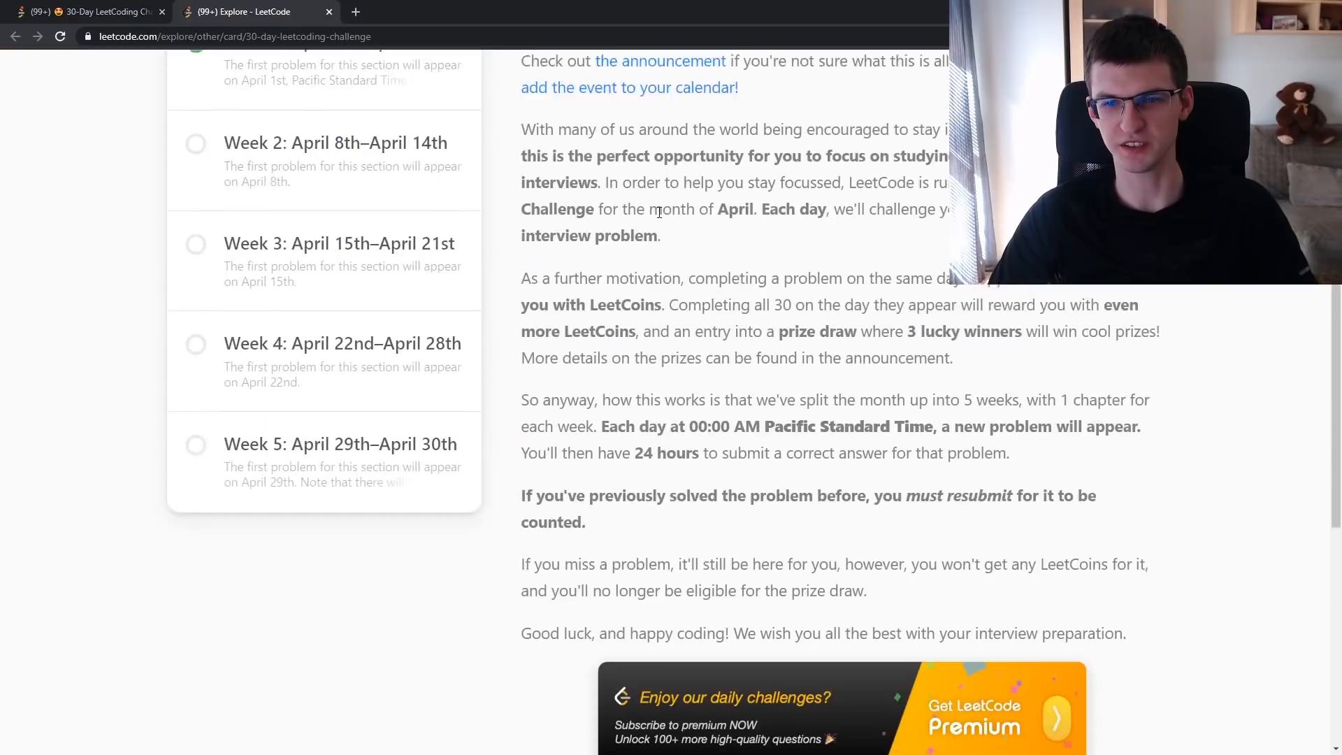
pyautogui.scroll(-3)
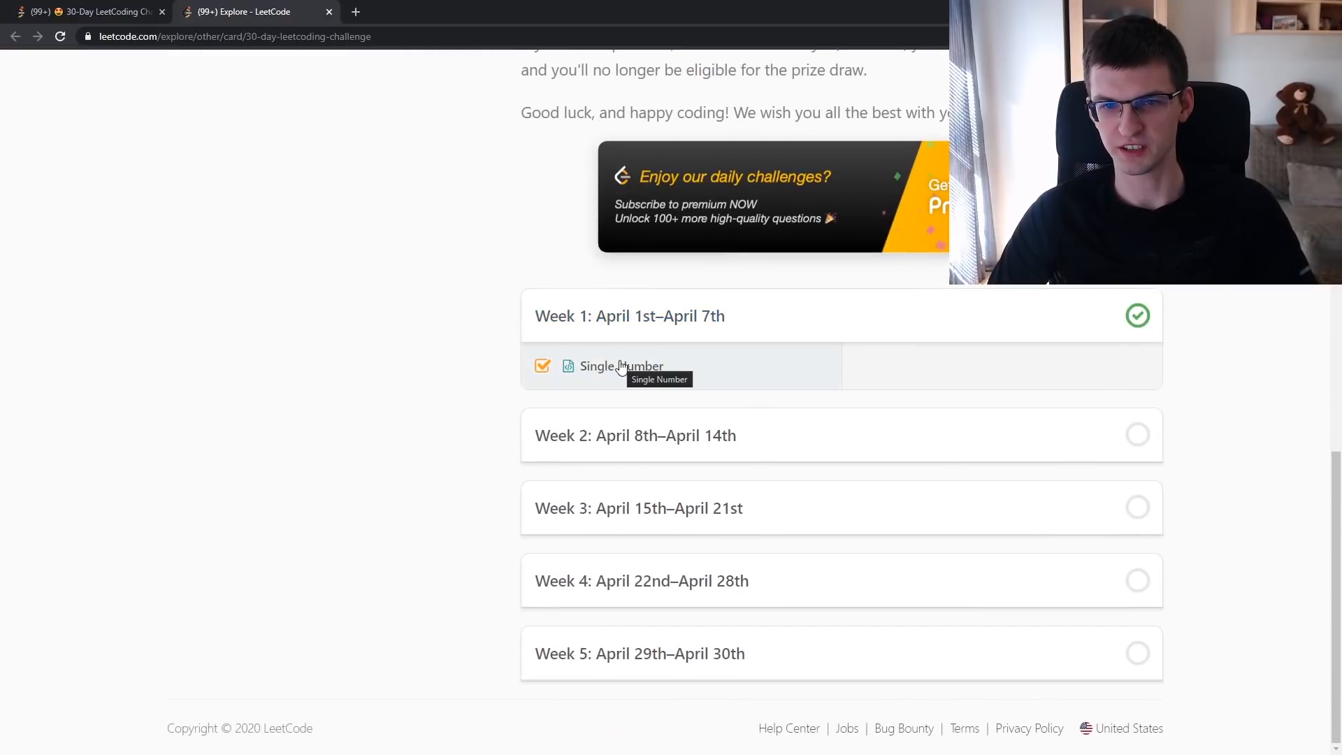
pyautogui.moveTo(436, 385)
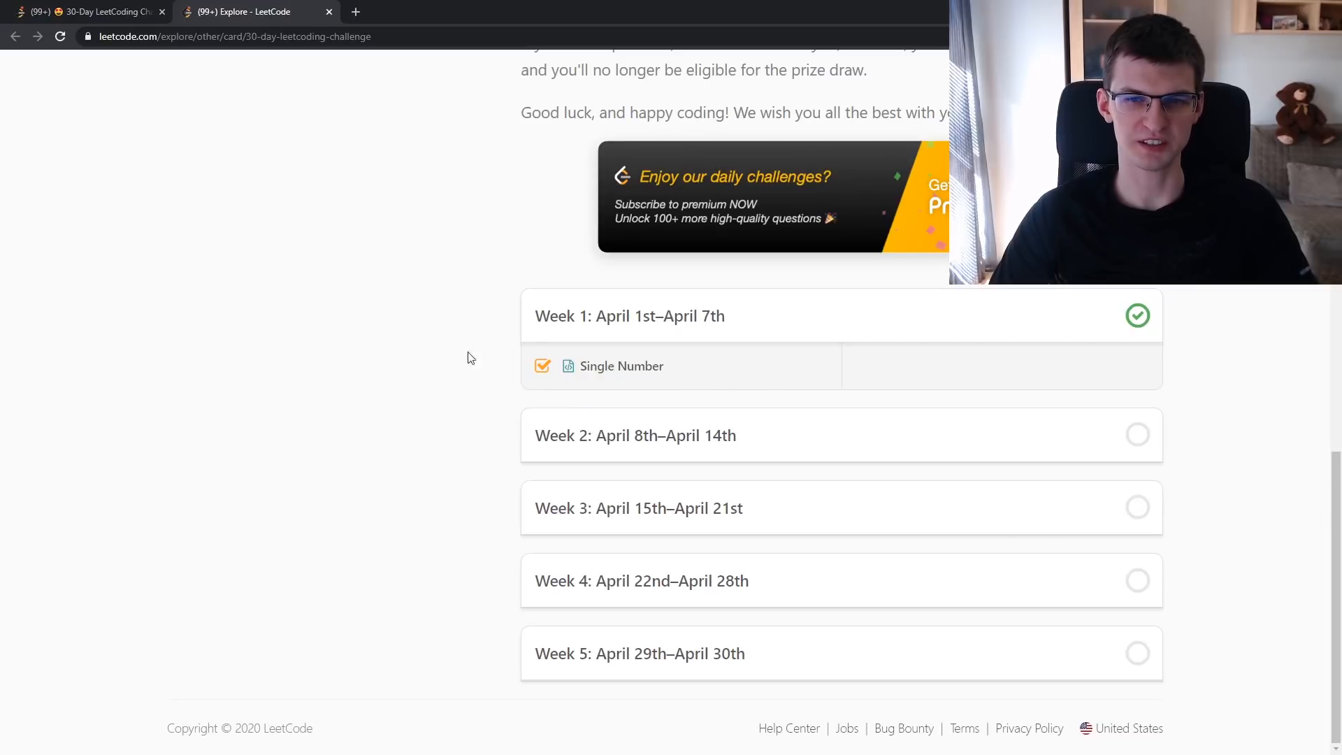
pyautogui.click(622, 365)
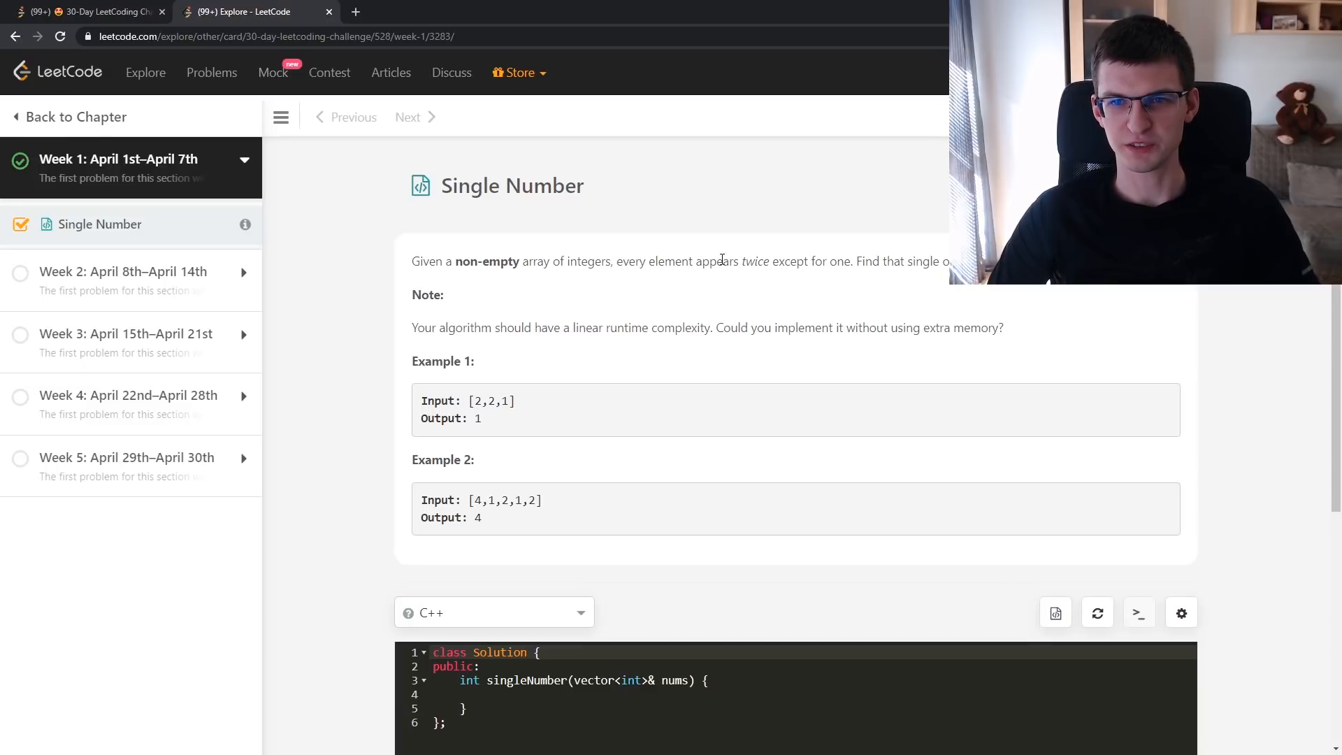
# Write int x = 0, a for(int a : nums) loop doing x ^= a, return x, and submit
pyautogui.scroll(-3)
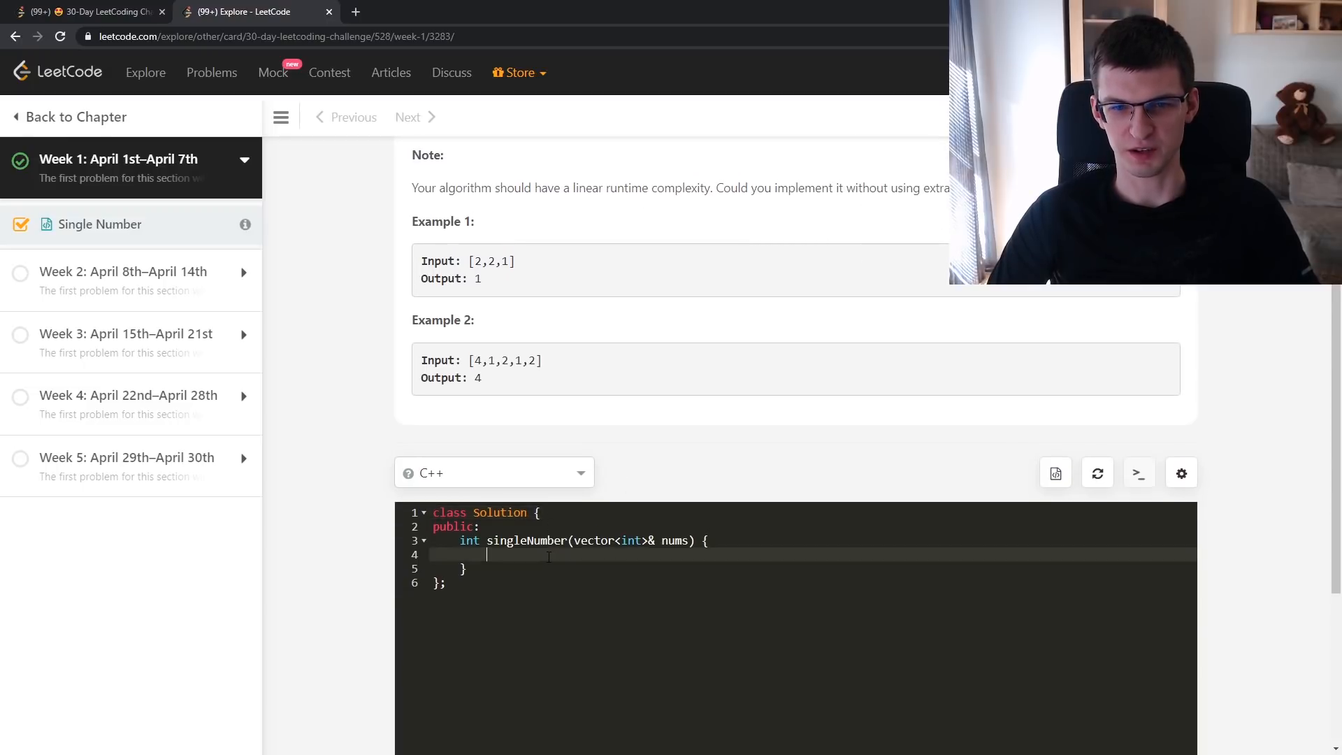
pyautogui.write('int x;')
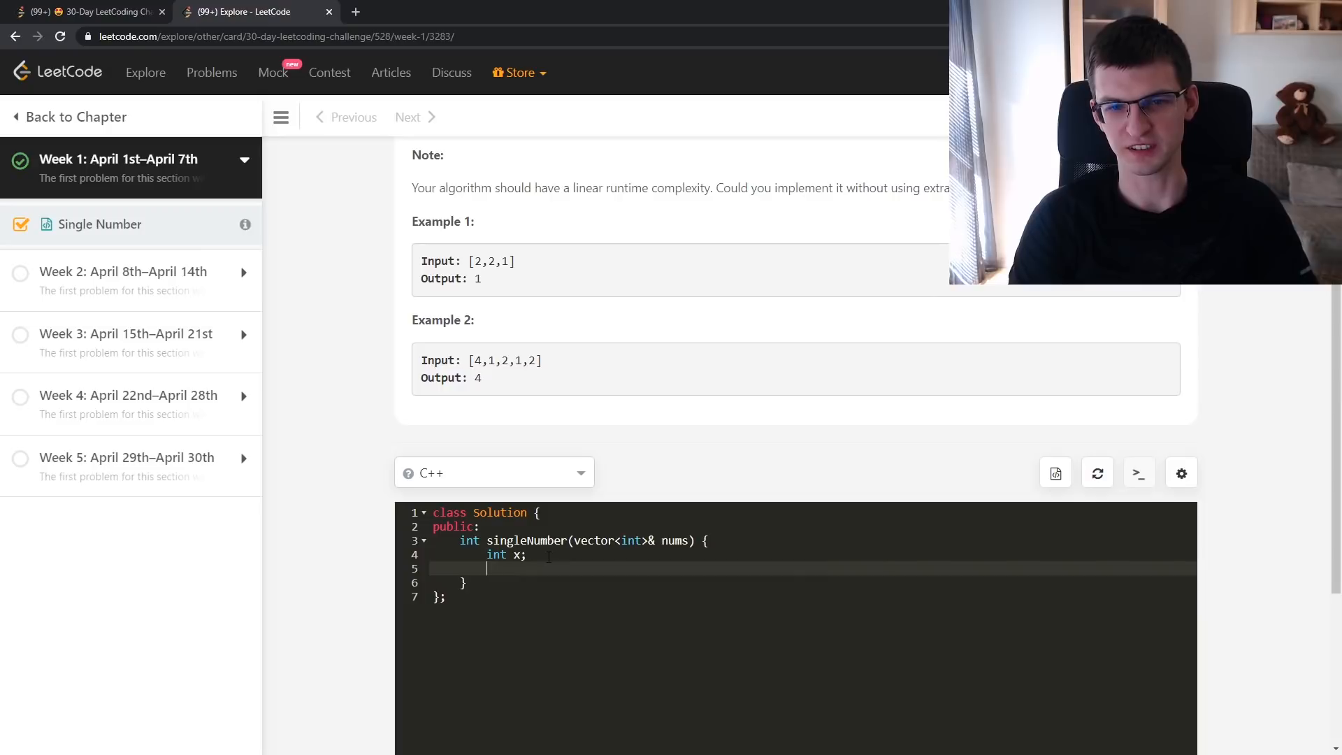
pyautogui.write('for(int a : nums) {')
pyautogui.write('x ^=')
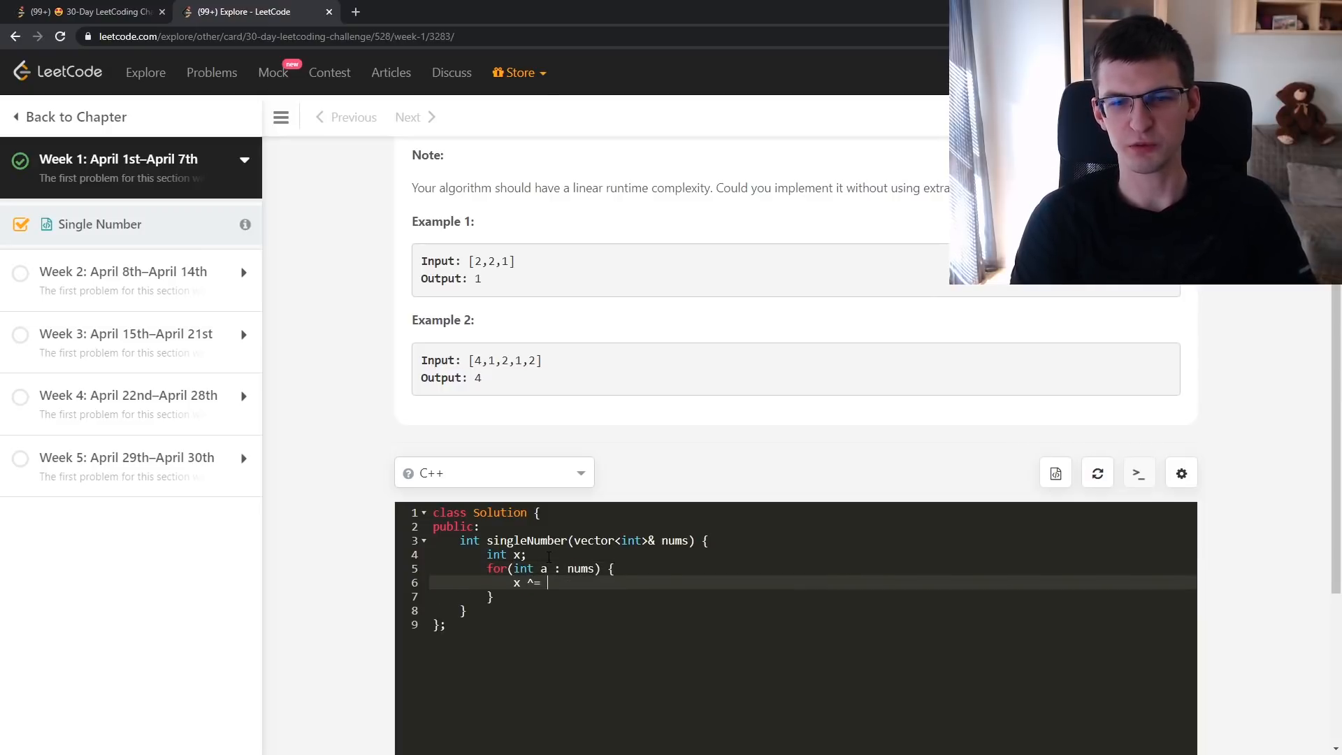
pyautogui.write('a;')
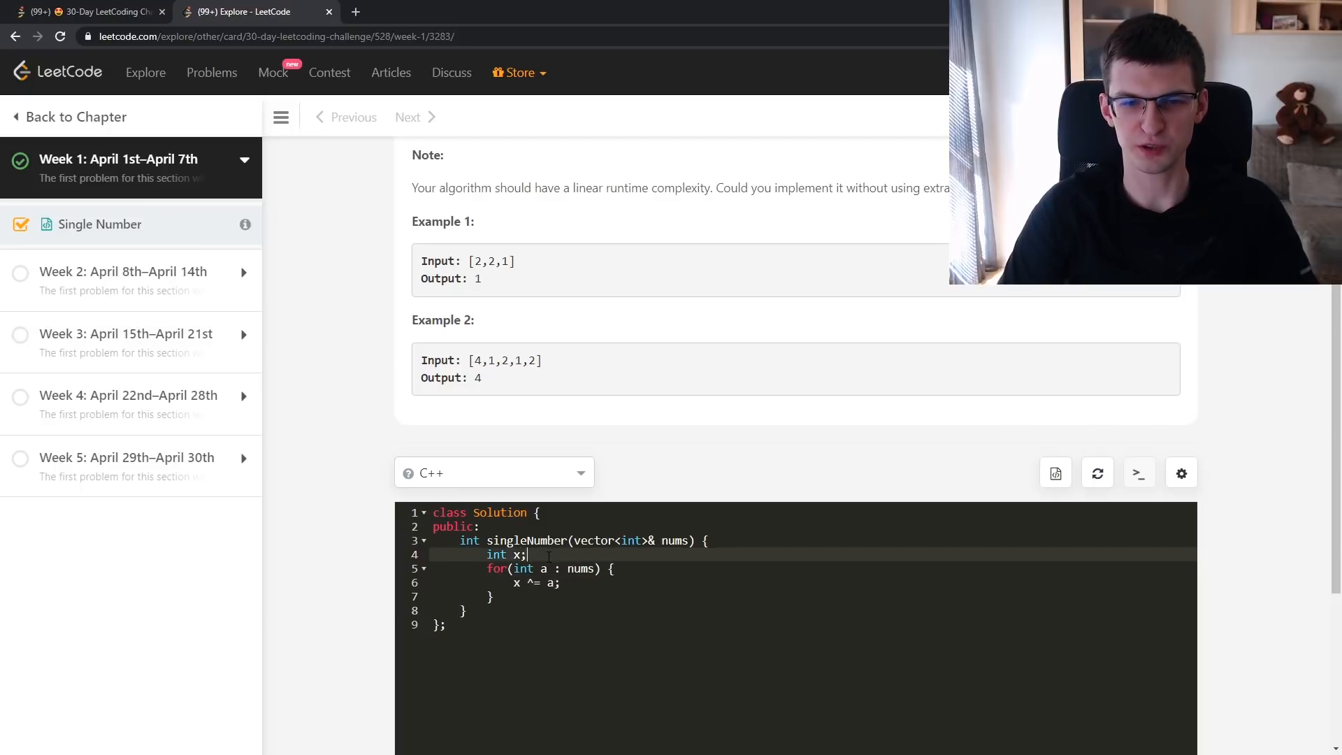
pyautogui.write('= 0')
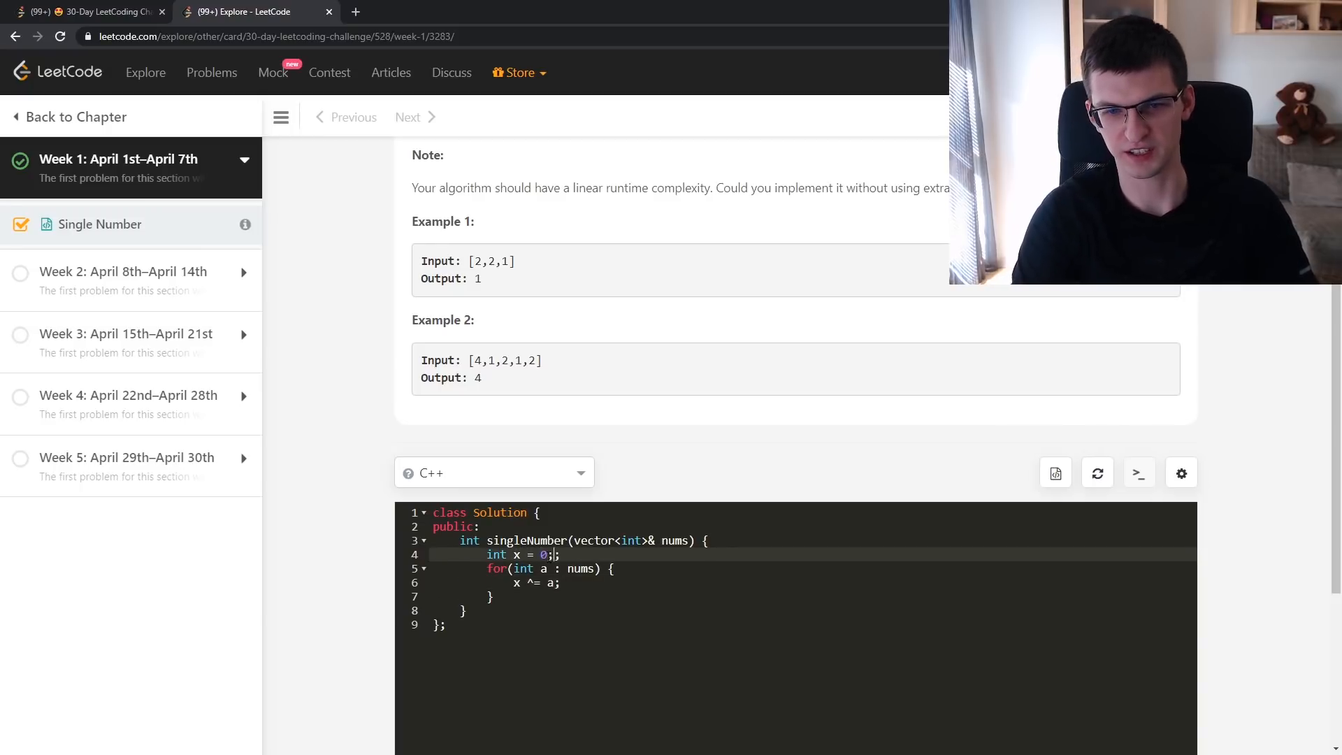
pyautogui.write('return x;')
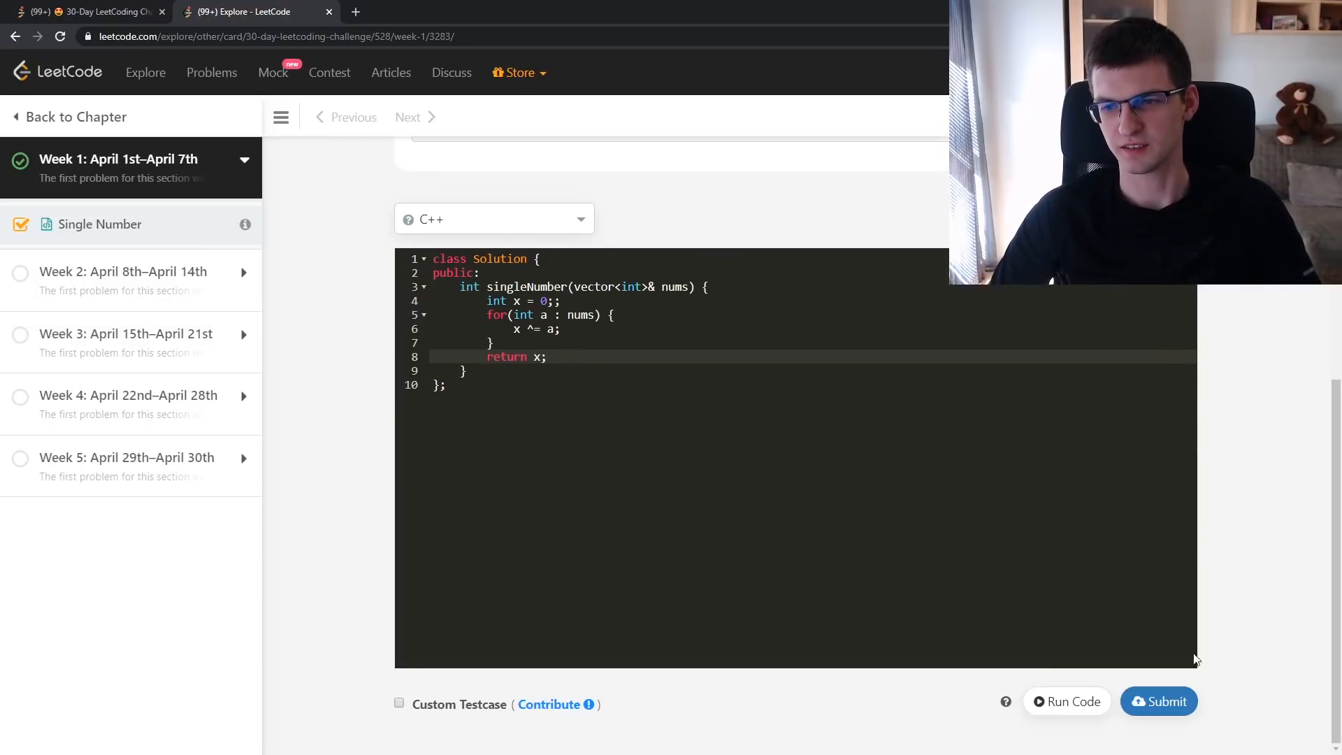
pyautogui.click(1159, 701)
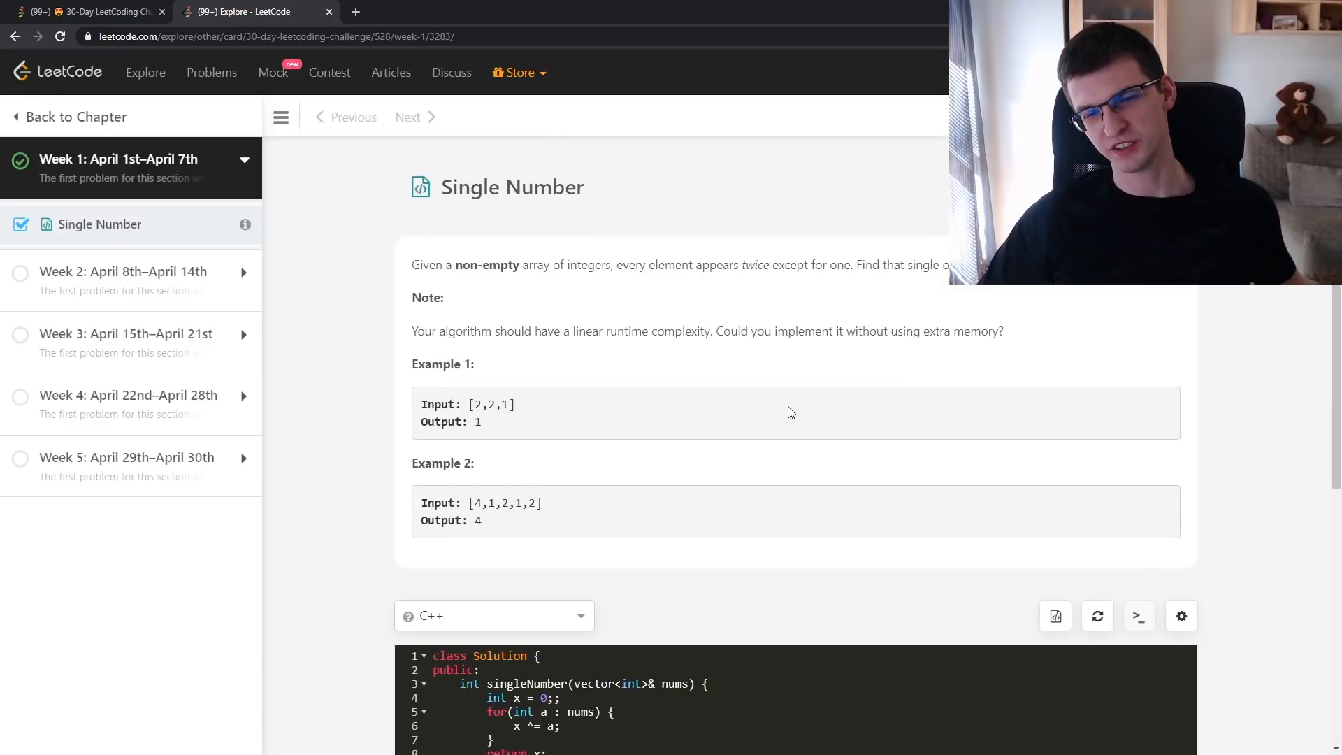
# Scroll the solved Single Number page down and back up
pyautogui.scroll(-3)
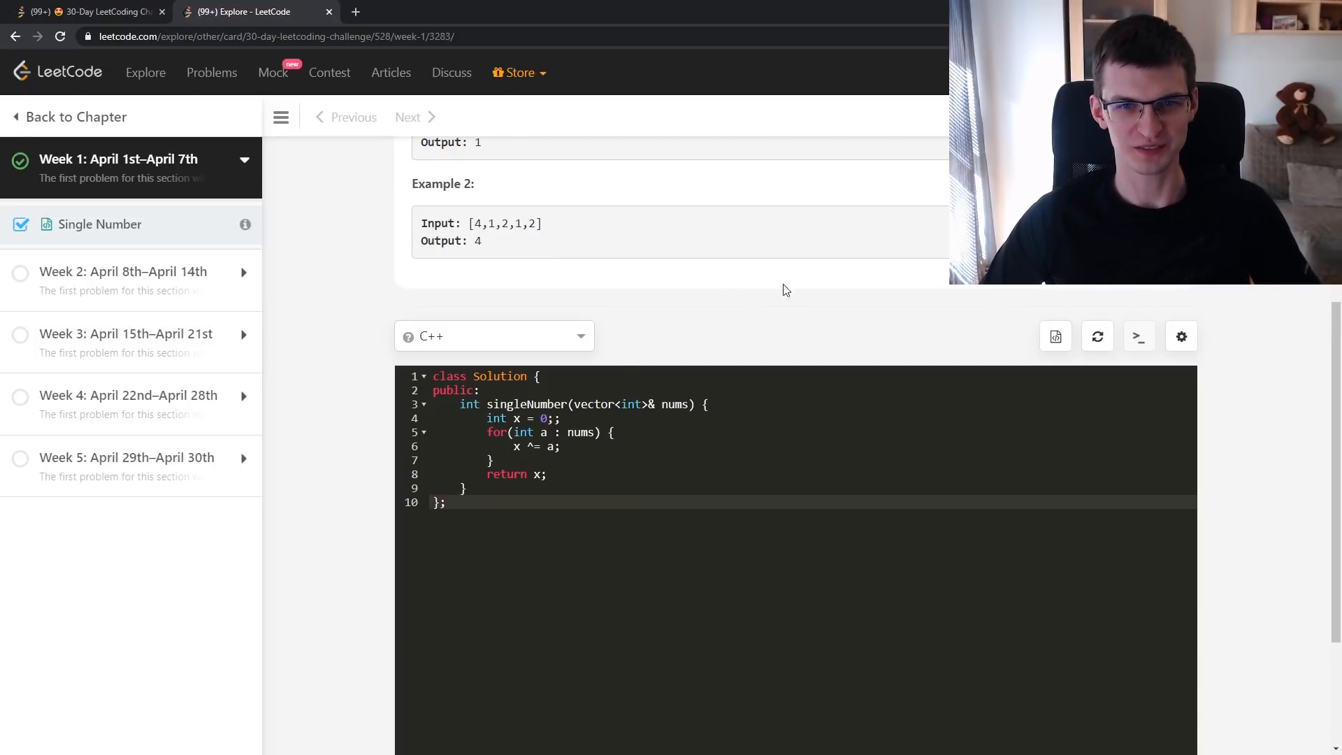
pyautogui.scroll(3)
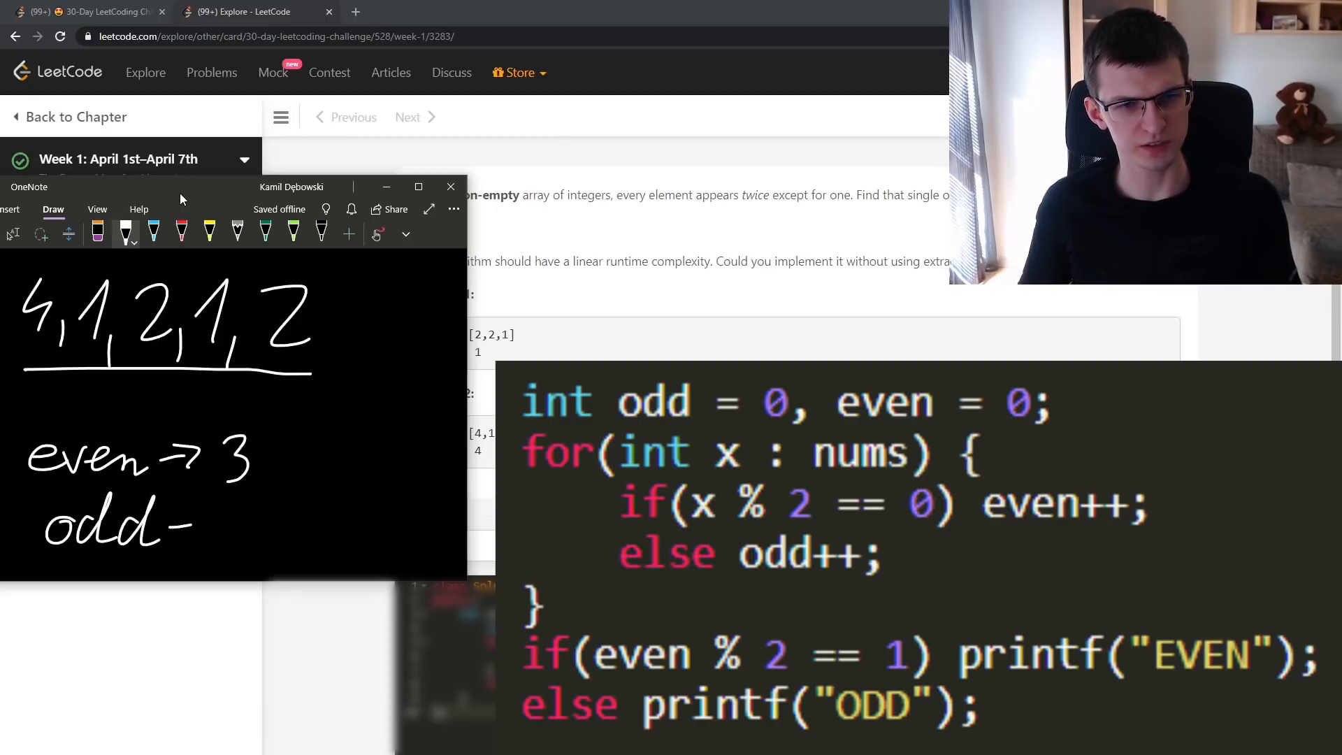
# Draw a short horizontal dash to start the new sketch
pyautogui.moveTo(197, 522); pyautogui.dragTo(257, 523)
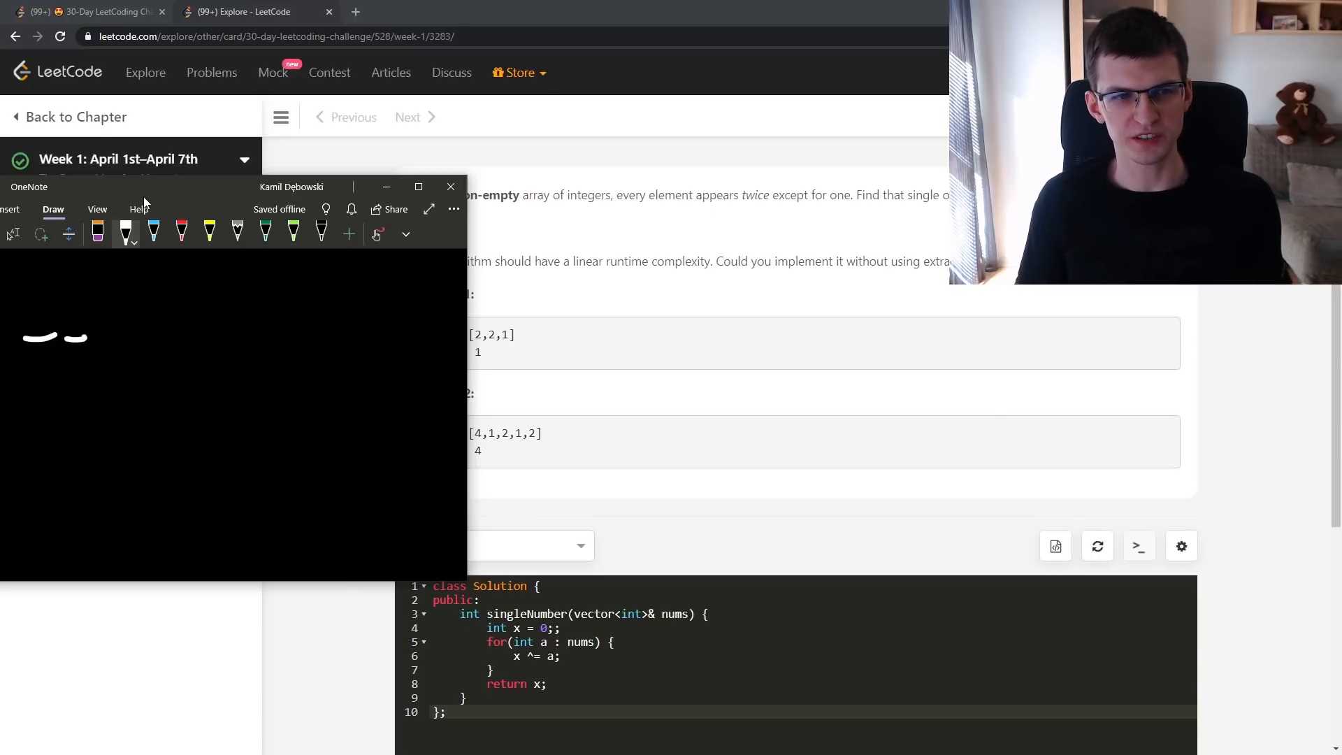
# Extend the row of dash slots and write a 0 above the last one
pyautogui.moveTo(85, 337); pyautogui.dragTo(287, 341)
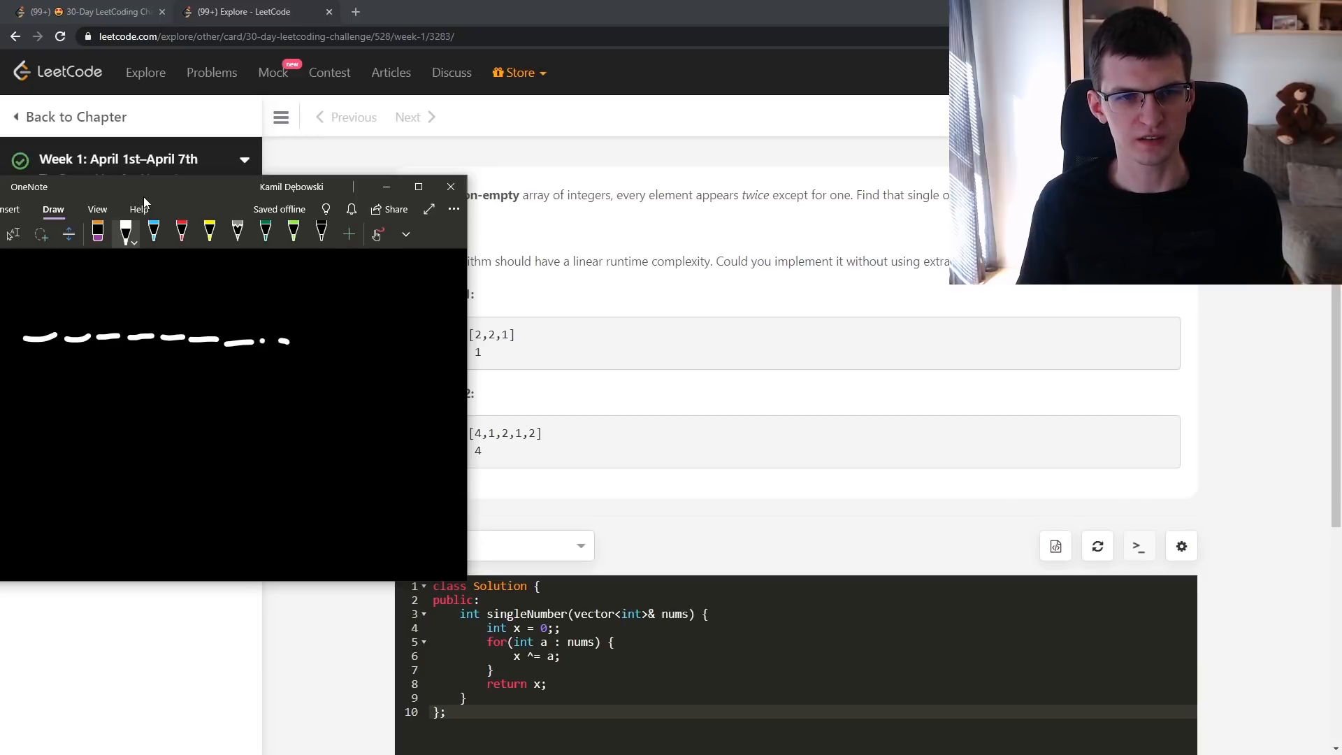
pyautogui.moveTo(291, 340); pyautogui.dragTo(340, 340)
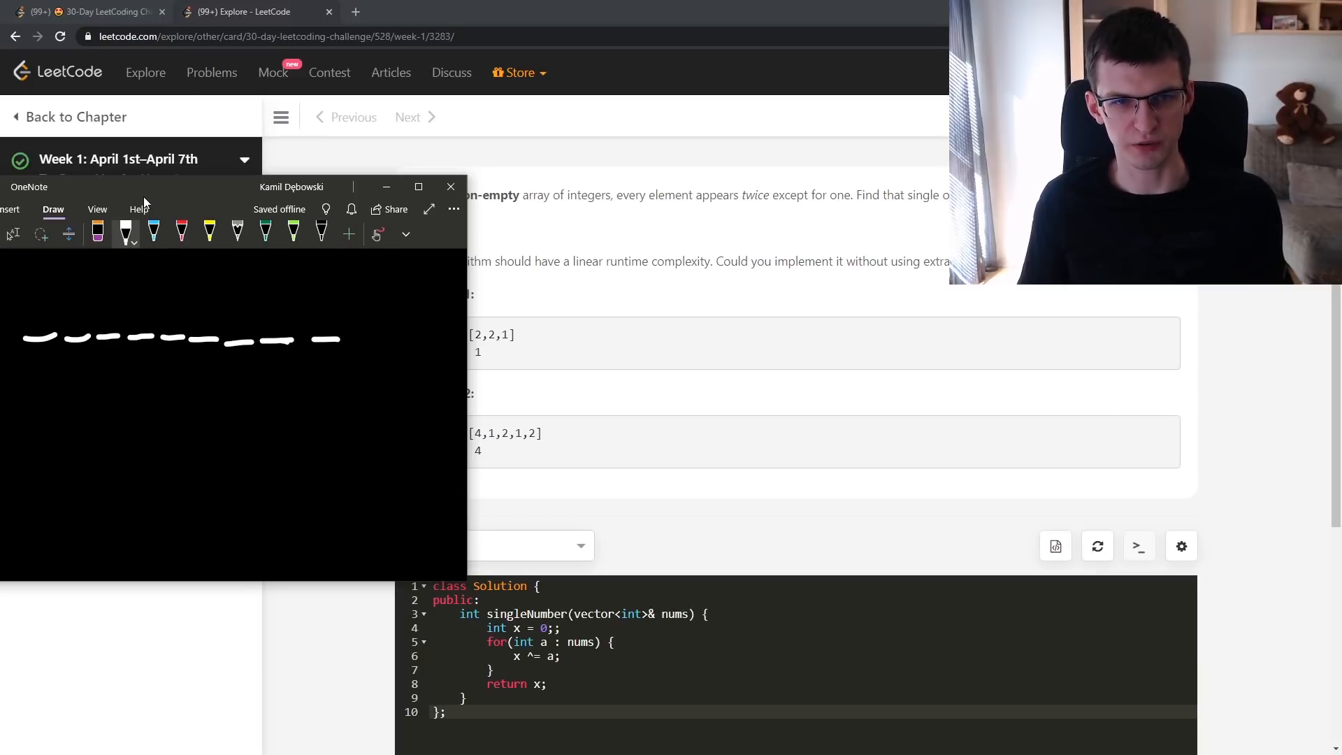
pyautogui.moveTo(313, 330); pyautogui.dragTo(329, 291)
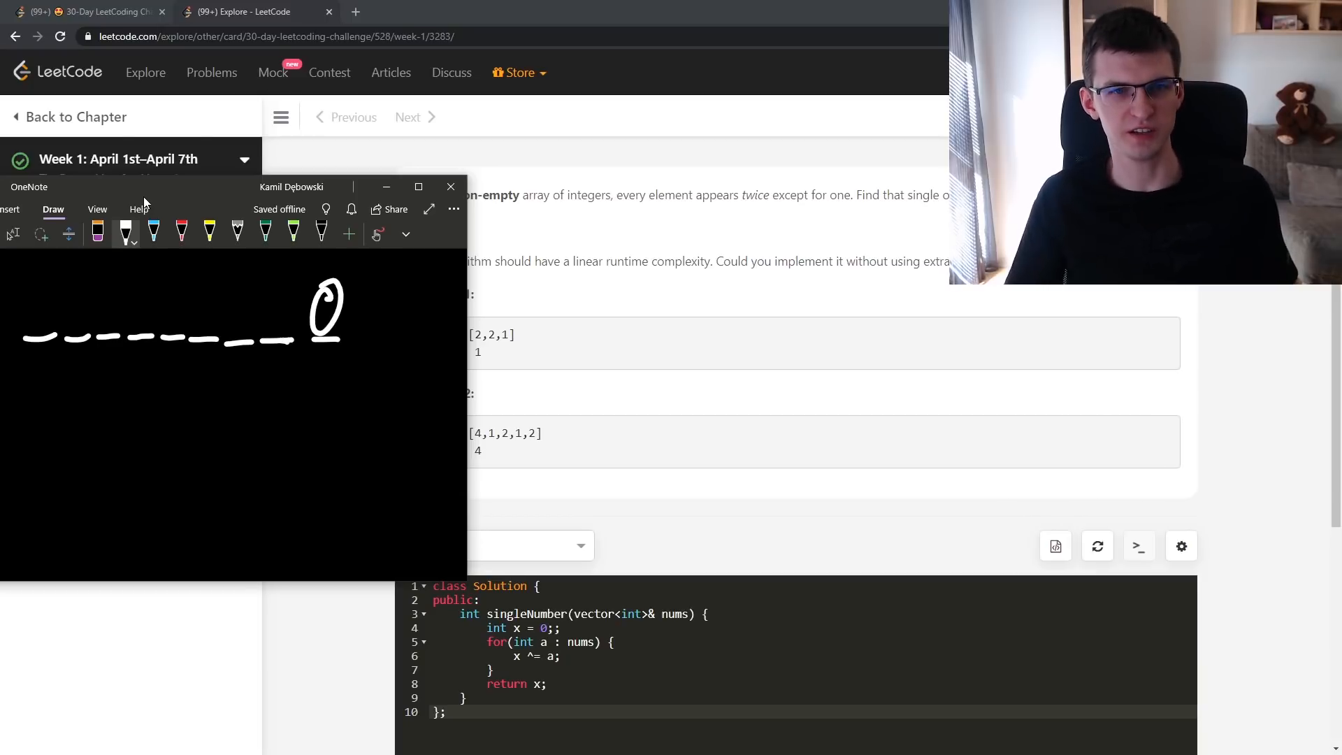
pyautogui.moveTo(274, 403); pyautogui.dragTo(274, 347)
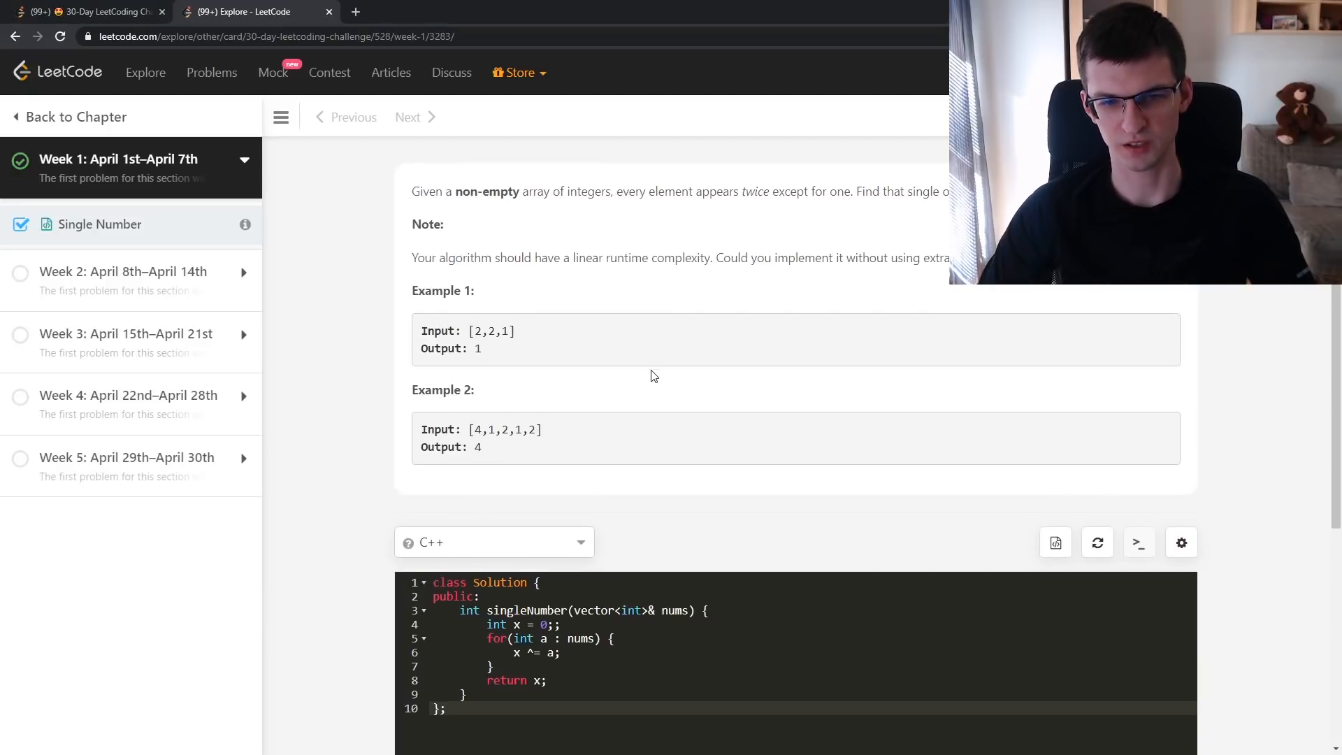
pyautogui.scroll(-3)
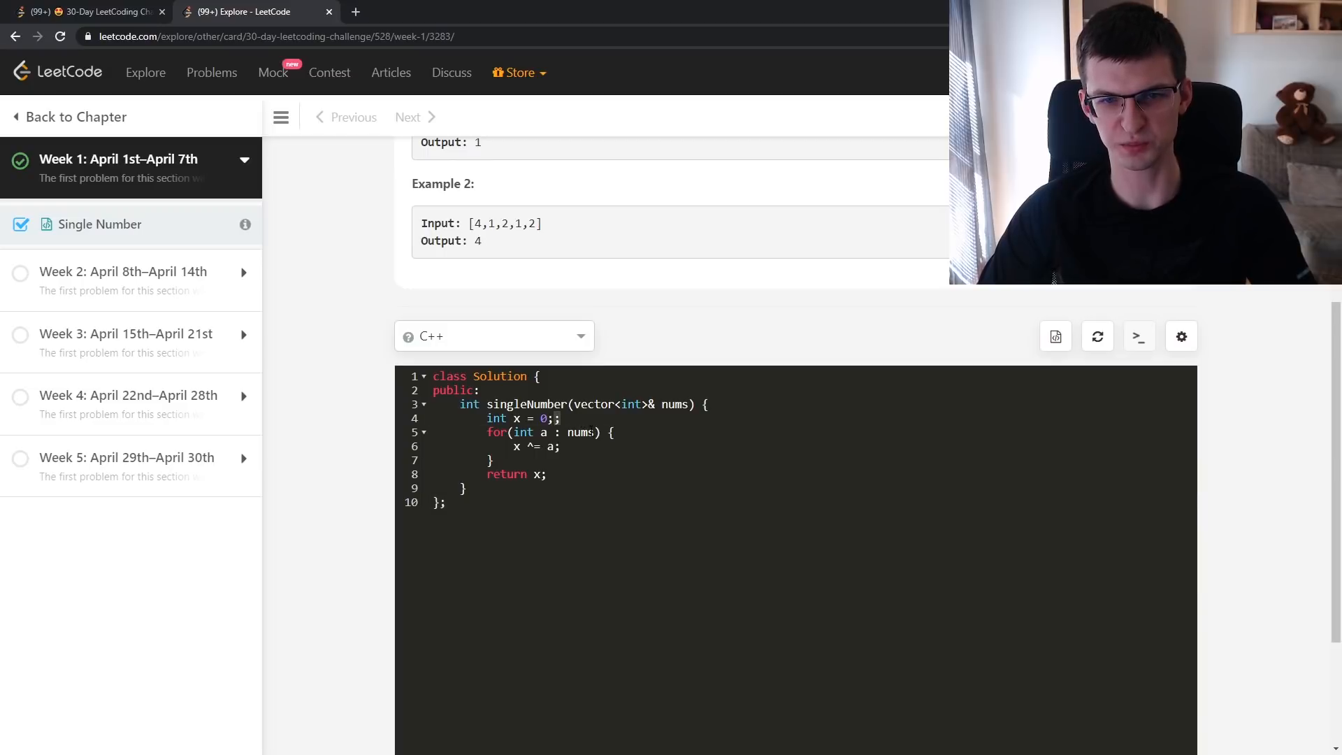